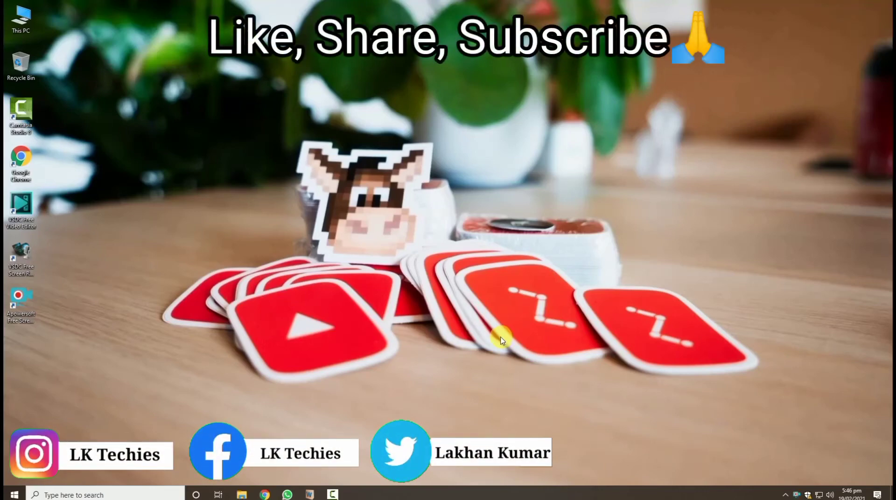
{"action": "mouse_move", "coordinate": [376, 426]}
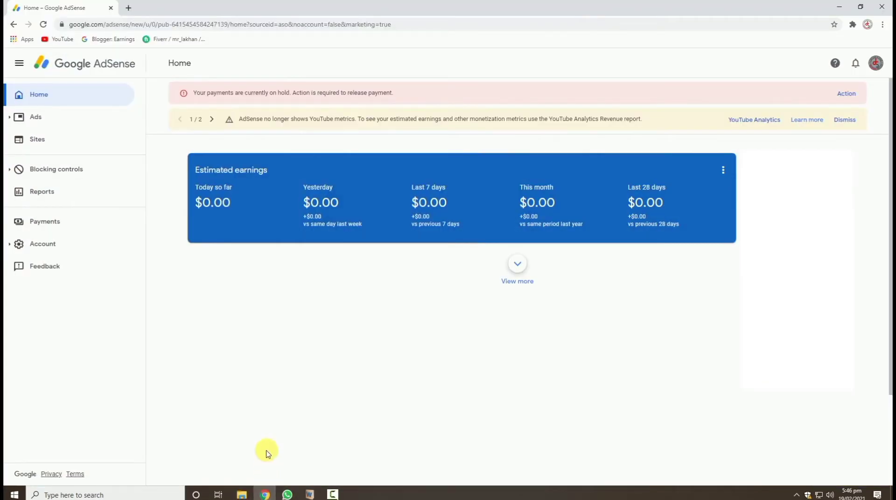
{"action": "mouse_move", "coordinate": [293, 412]}
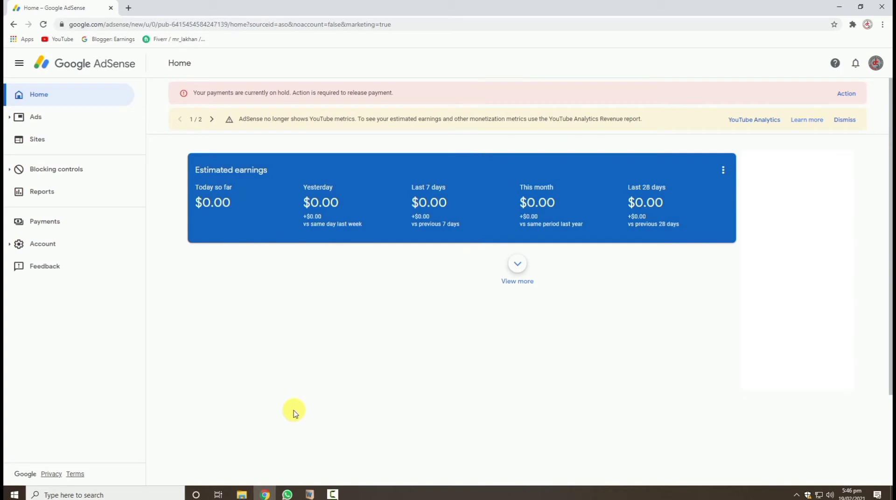
{"action": "mouse_move", "coordinate": [388, 267]}
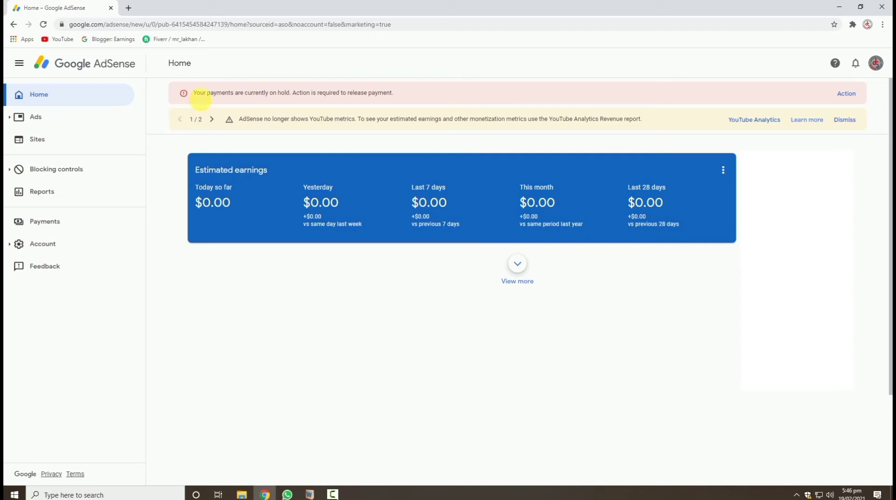
{"action": "mouse_move", "coordinate": [188, 104]}
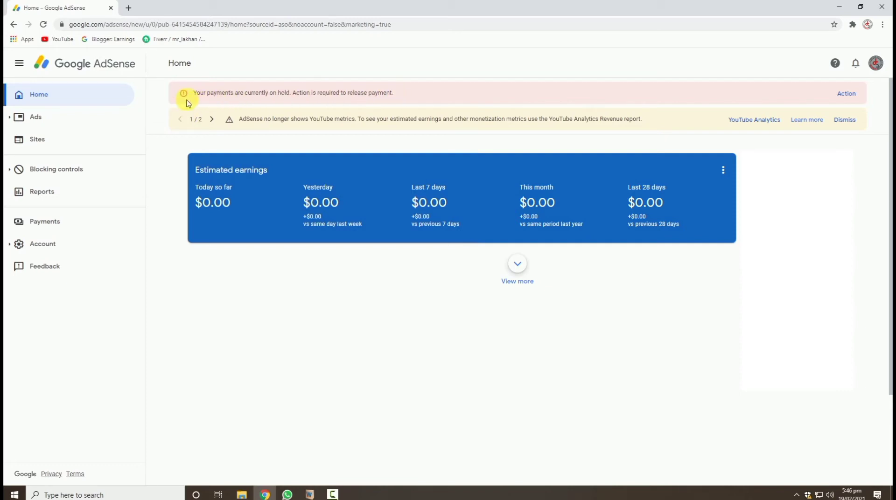
{"action": "mouse_move", "coordinate": [846, 94]}
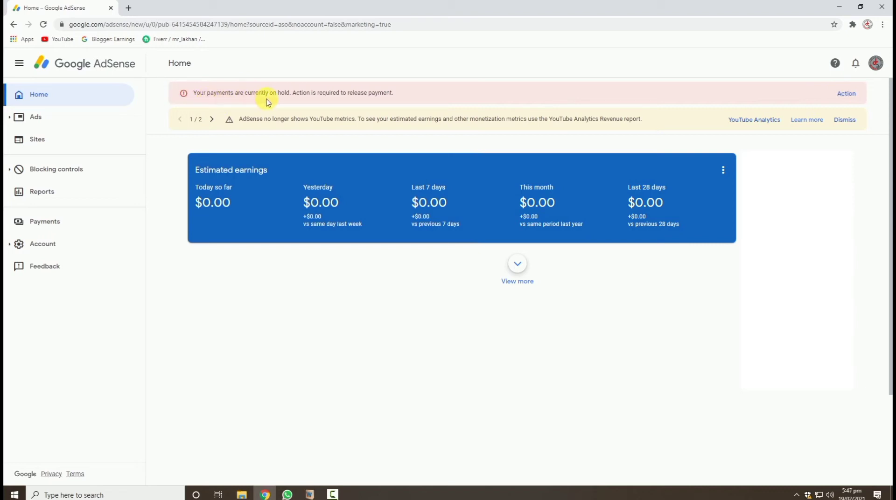
{"action": "mouse_move", "coordinate": [334, 95]}
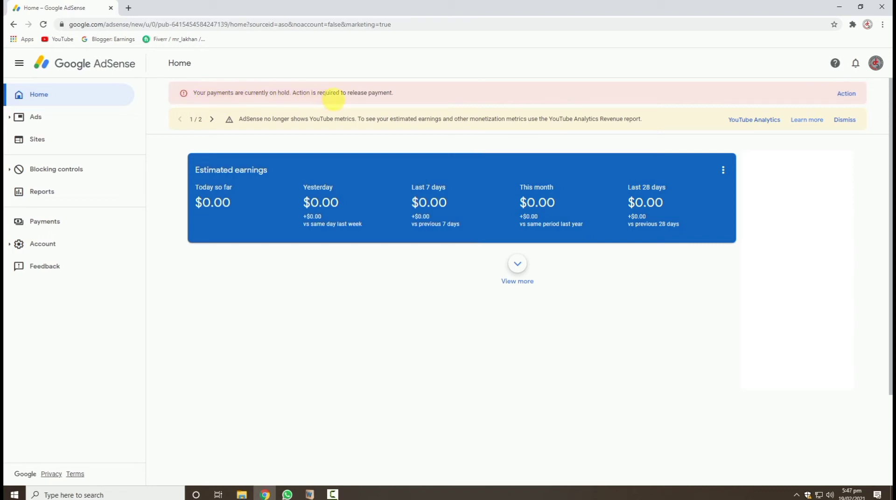
{"action": "mouse_move", "coordinate": [497, 96]}
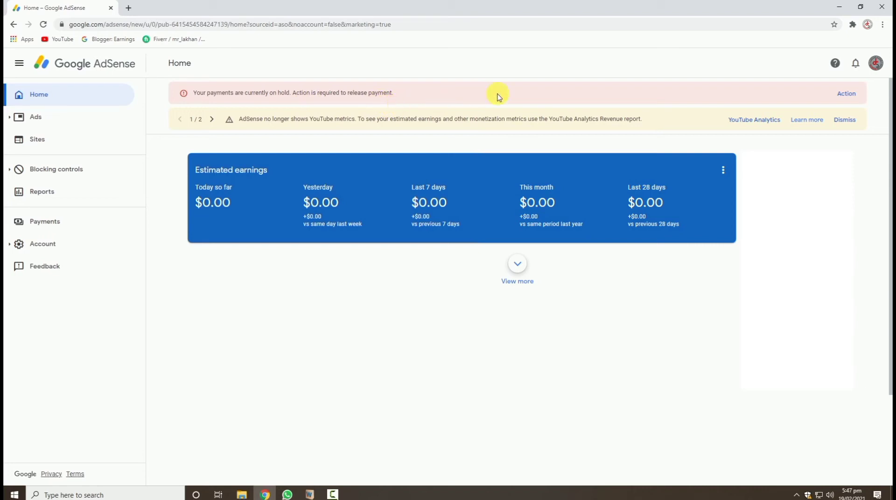
{"action": "mouse_move", "coordinate": [847, 94]}
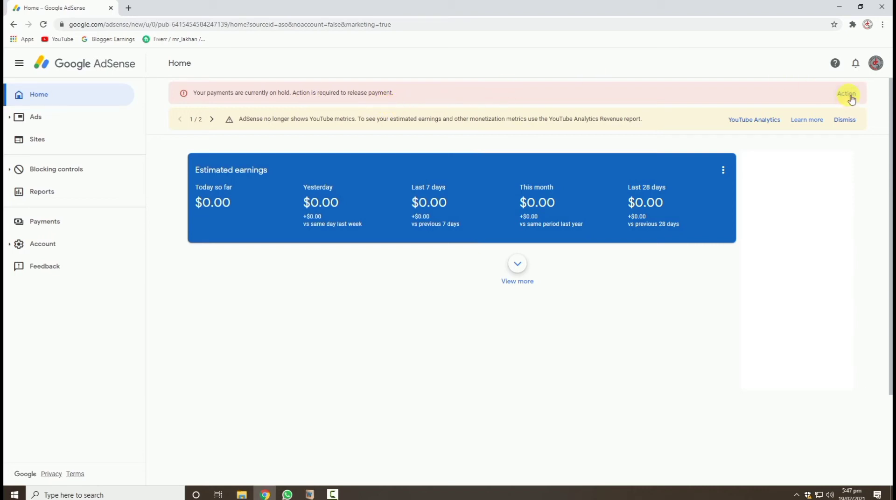
Step: Follow the 'payments are currently on hold' banner's Action link to the Payments page
{"action": "left_click", "coordinate": [847, 94]}
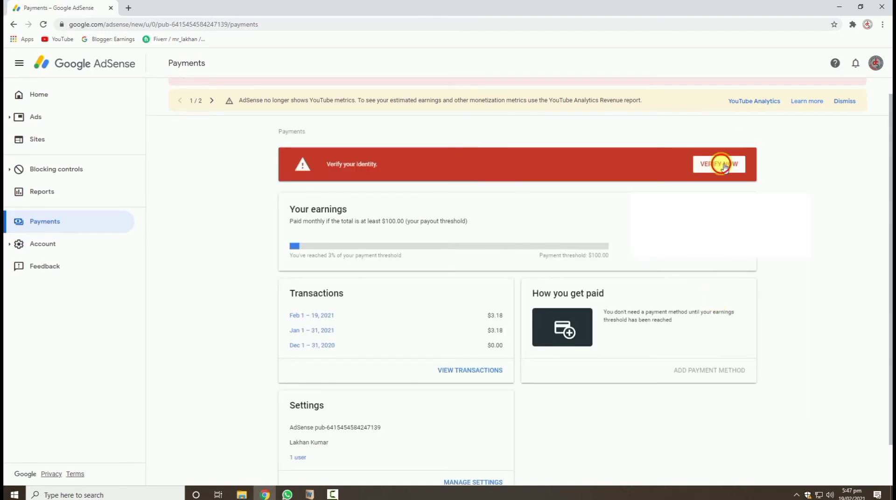
Step: Begin identity verification and attach IMG_20210219_154534 from drive E: as the ID photo
{"action": "left_click", "coordinate": [719, 165]}
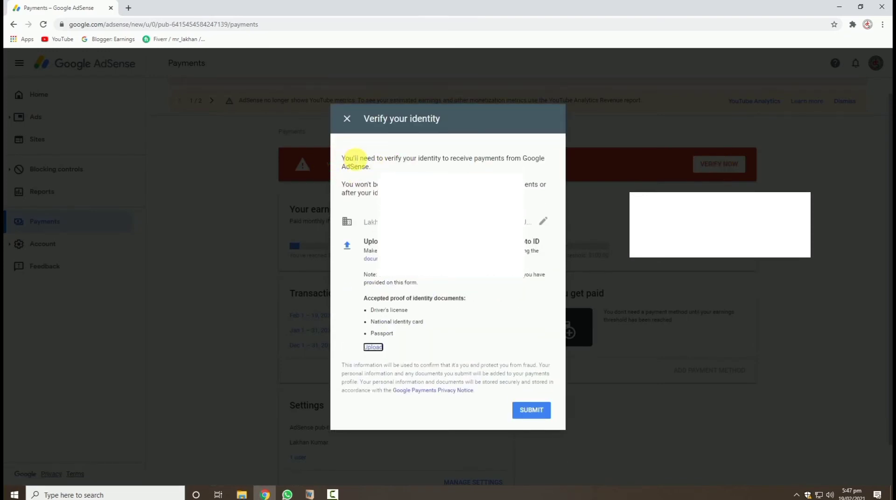
{"action": "mouse_move", "coordinate": [434, 162]}
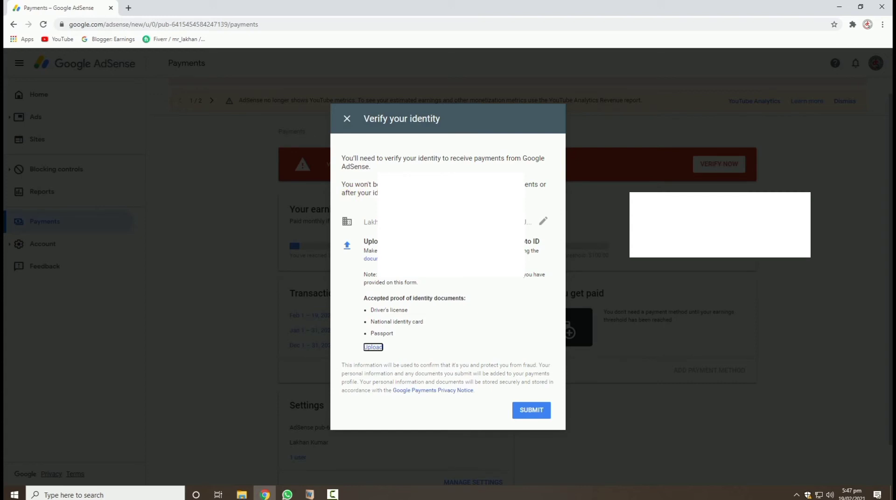
{"action": "mouse_move", "coordinate": [537, 198]}
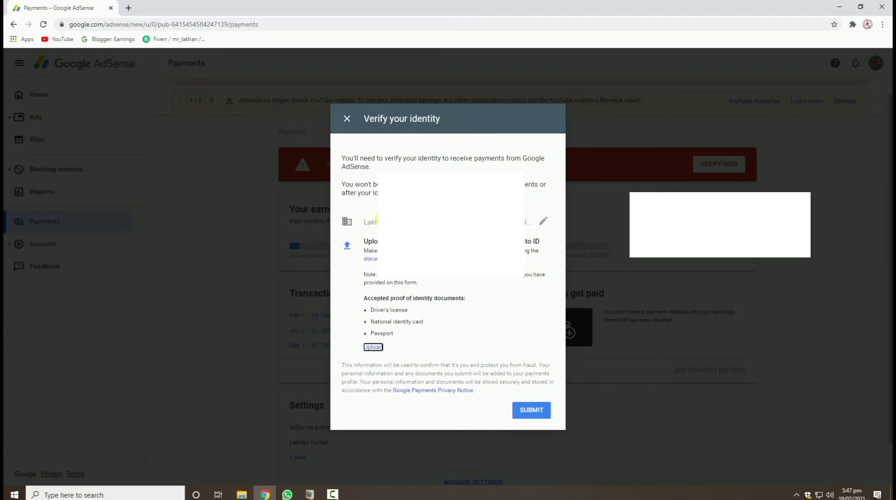
{"action": "left_click", "coordinate": [530, 410]}
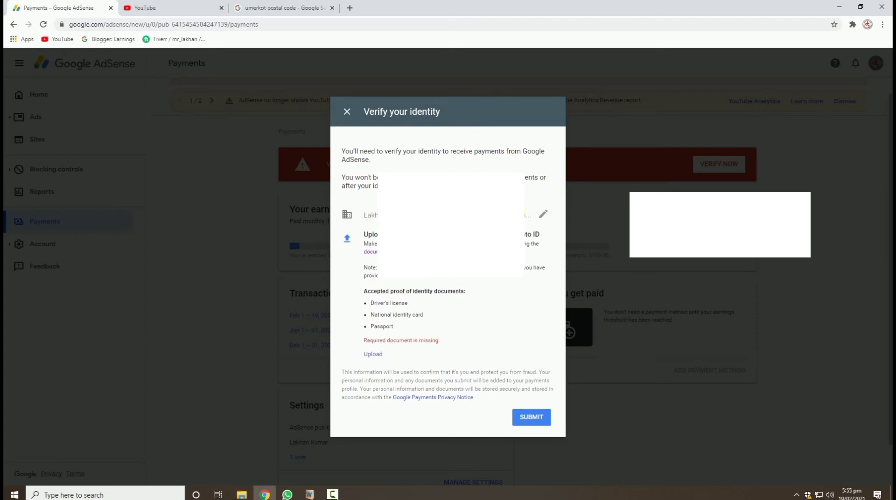
{"action": "mouse_move", "coordinate": [514, 282]}
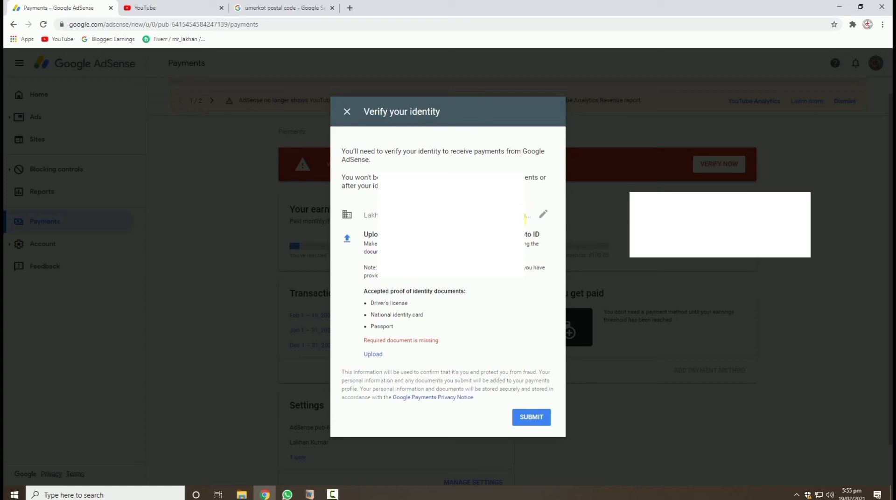
{"action": "mouse_move", "coordinate": [399, 297]}
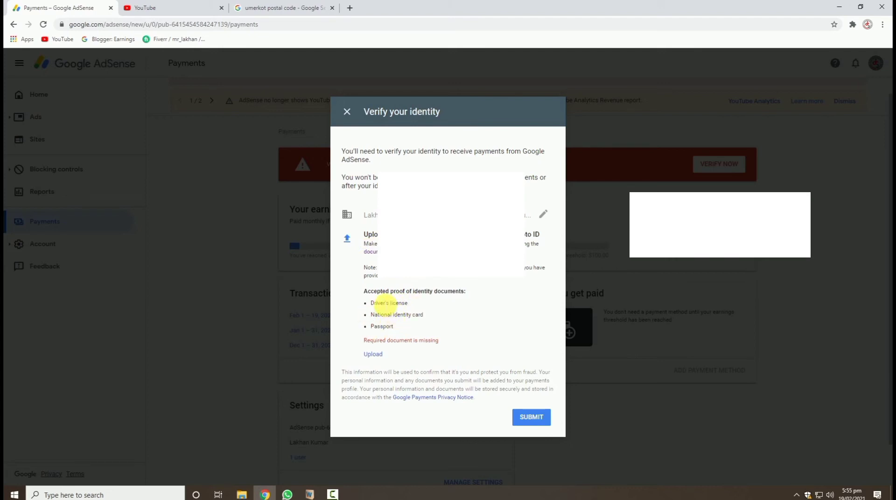
{"action": "mouse_move", "coordinate": [407, 299]}
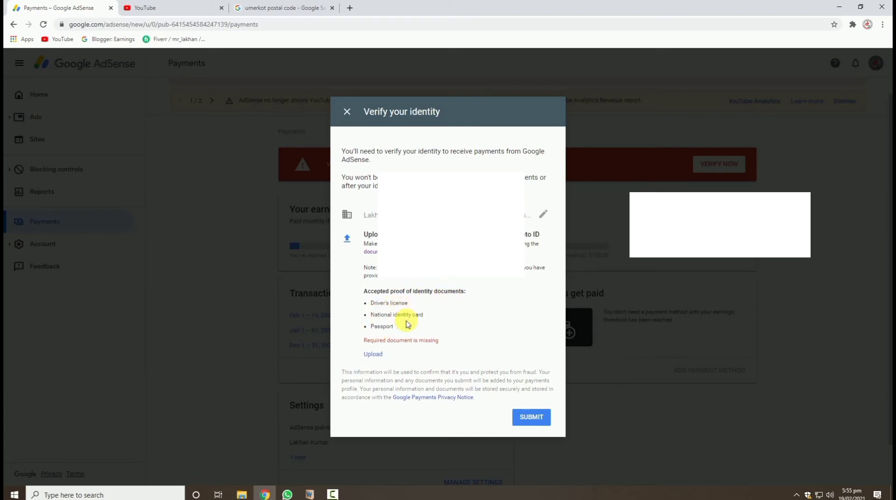
{"action": "mouse_move", "coordinate": [372, 343]}
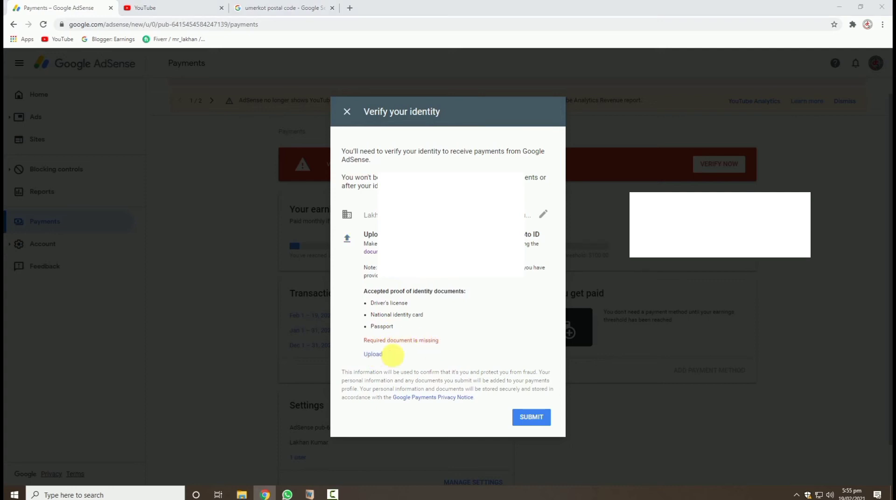
{"action": "left_click", "coordinate": [372, 354]}
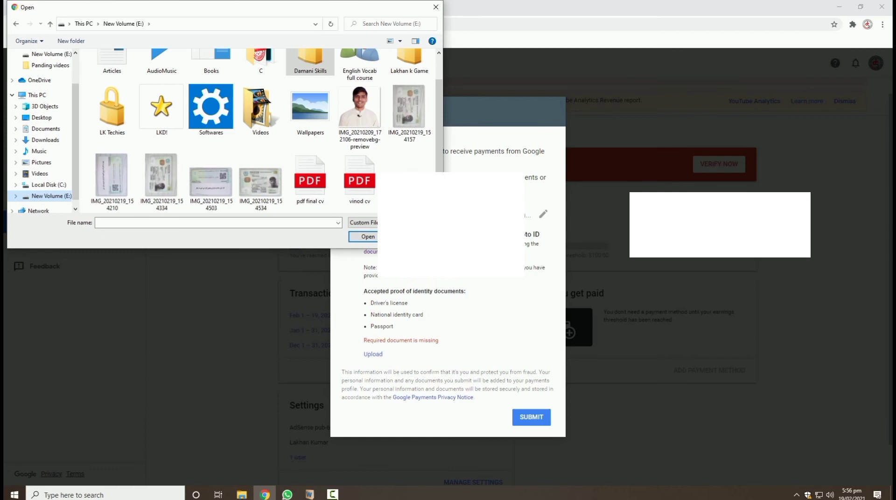
{"action": "left_click", "coordinate": [260, 180]}
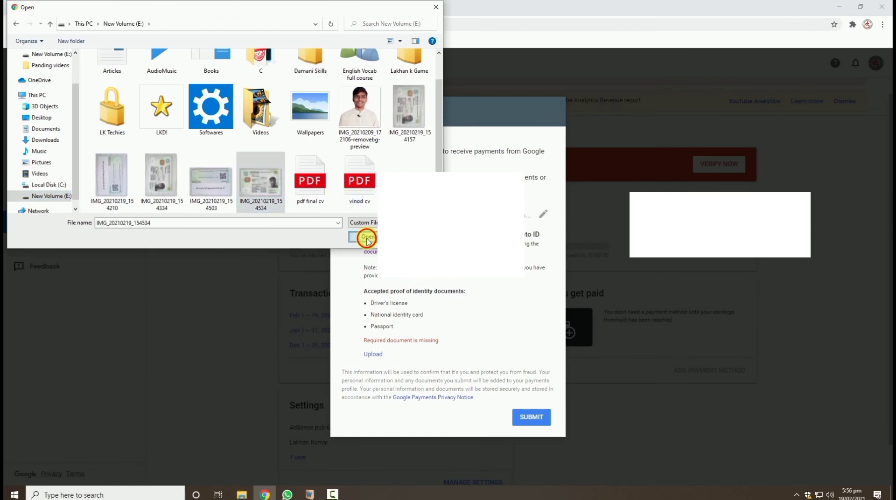
{"action": "left_click", "coordinate": [366, 237]}
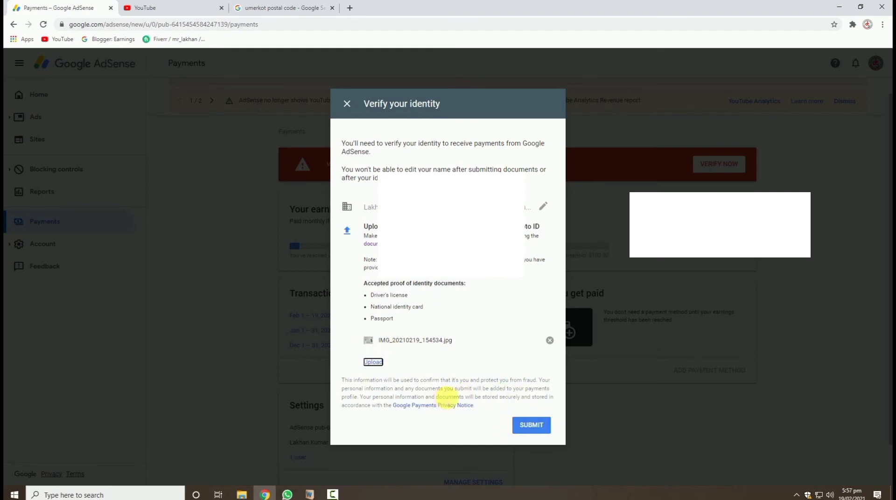
{"action": "mouse_move", "coordinate": [432, 411]}
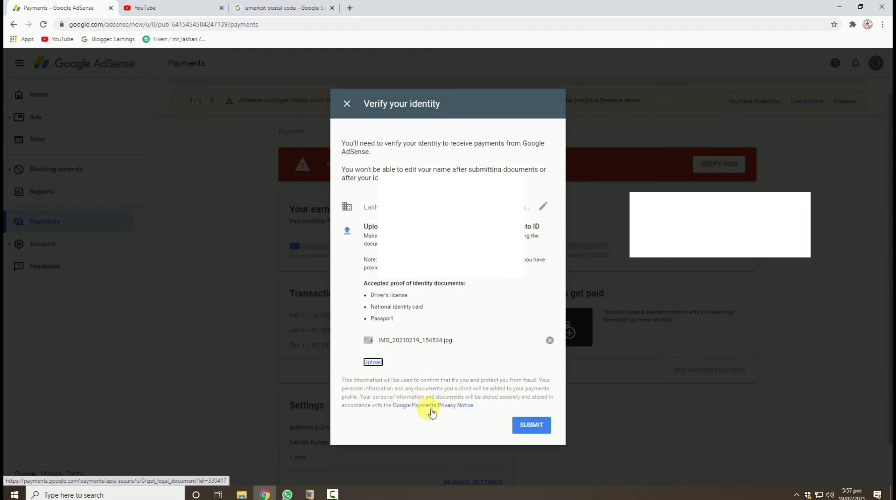
{"action": "mouse_move", "coordinate": [413, 412]}
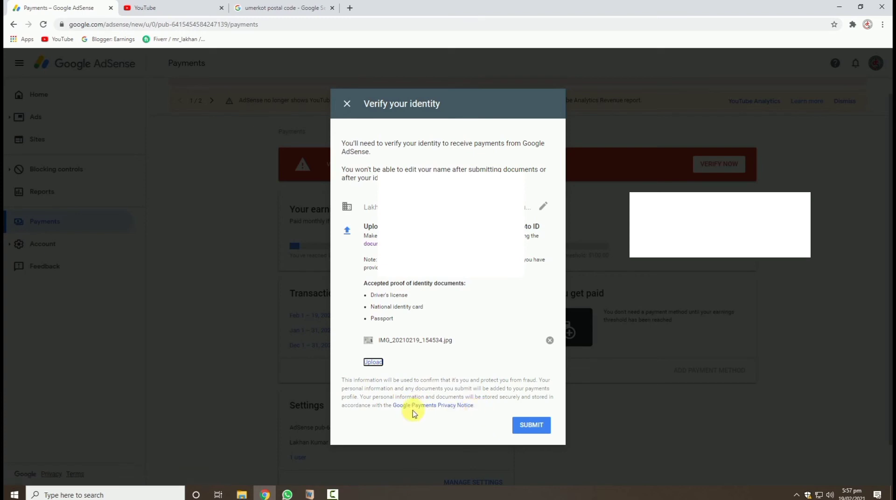
{"action": "mouse_move", "coordinate": [530, 424]}
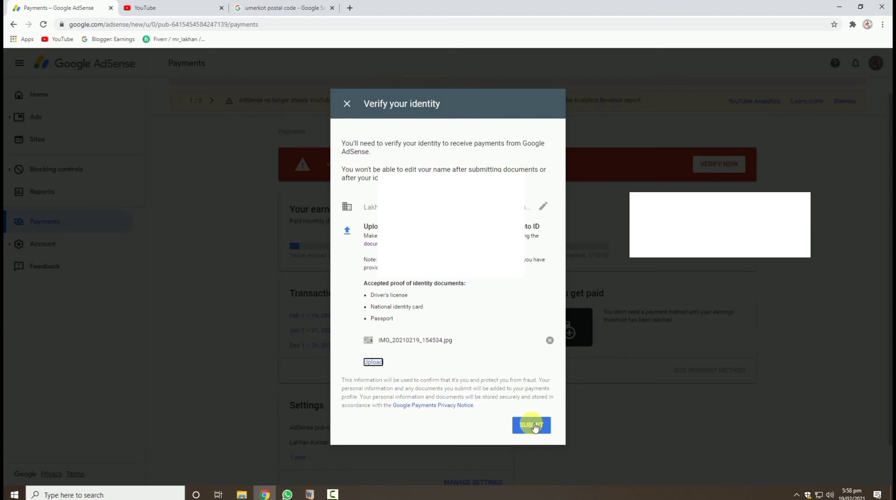
Step: Submit the Verify your identity form with IMG_20210219_154534.jpg attached
{"action": "left_click", "coordinate": [529, 425]}
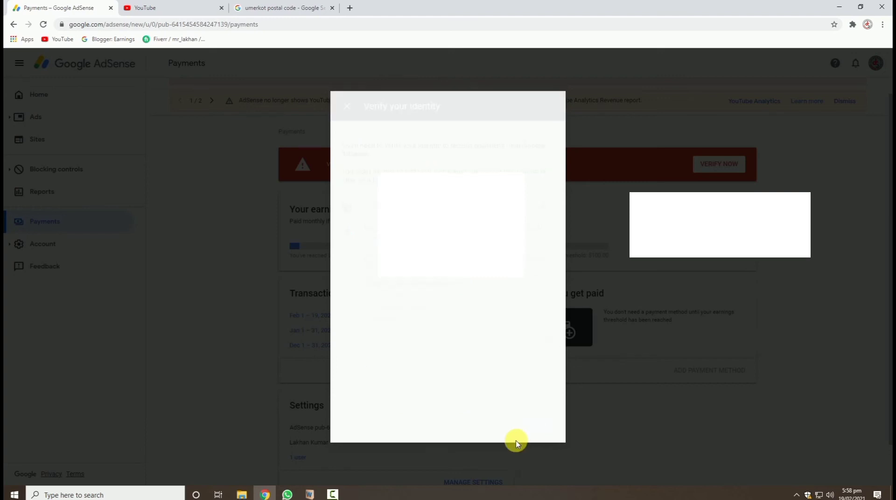
Step: Acknowledge the 'Verification in progress' dialog saying results will be emailed within days
{"action": "left_click", "coordinate": [530, 262]}
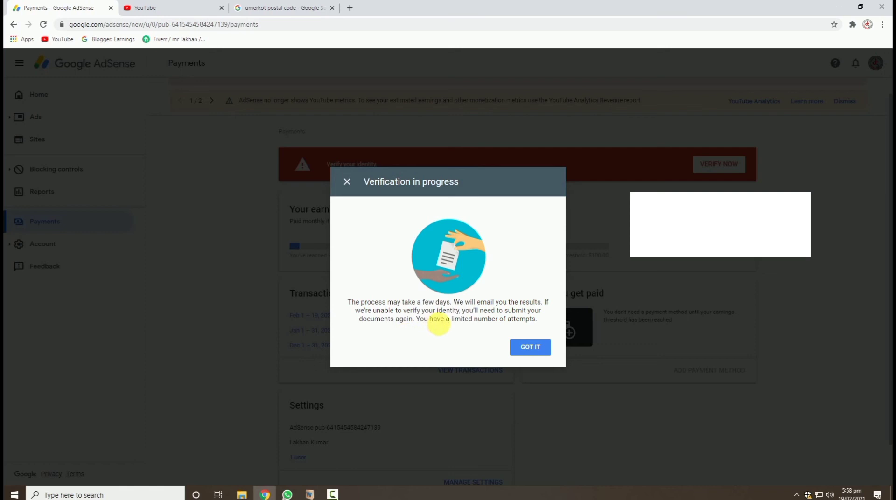
{"action": "mouse_move", "coordinate": [468, 343]}
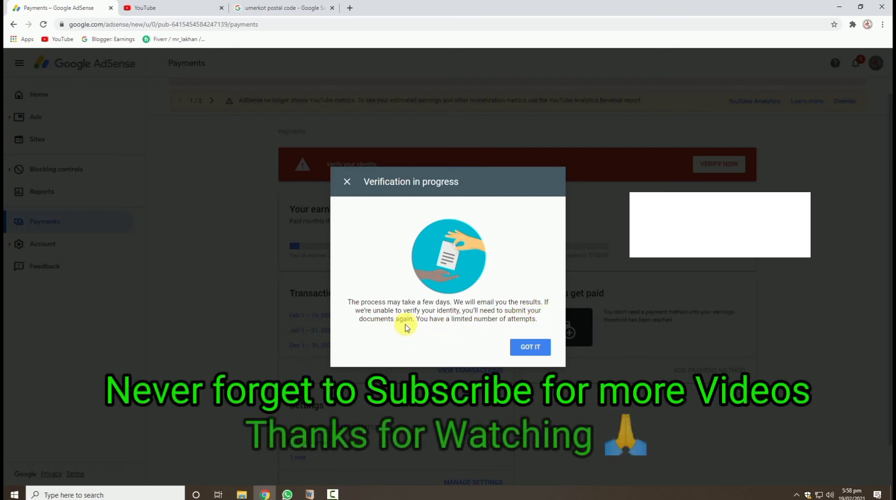
{"action": "mouse_move", "coordinate": [465, 336]}
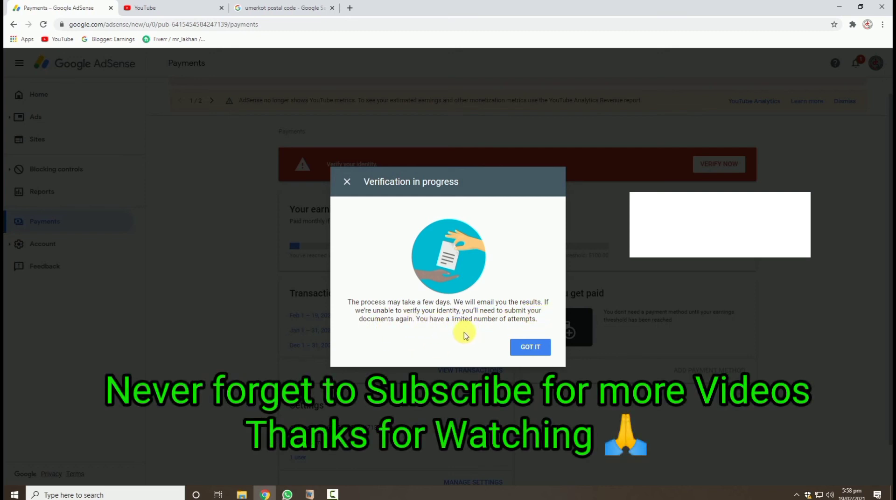
{"action": "mouse_move", "coordinate": [513, 301]}
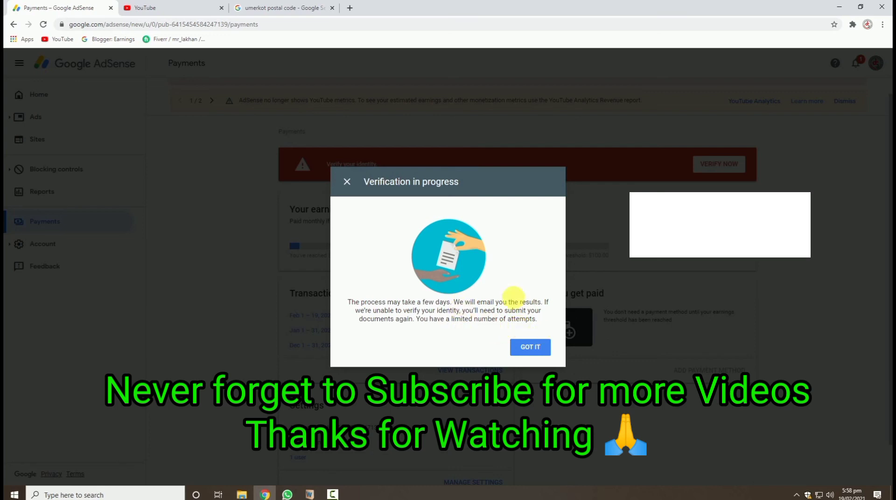
{"action": "mouse_move", "coordinate": [482, 343]}
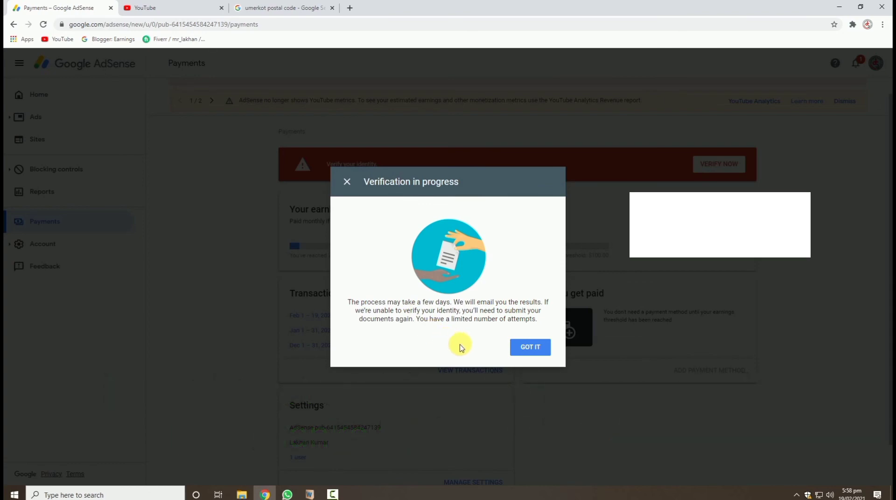
{"action": "mouse_move", "coordinate": [530, 347]}
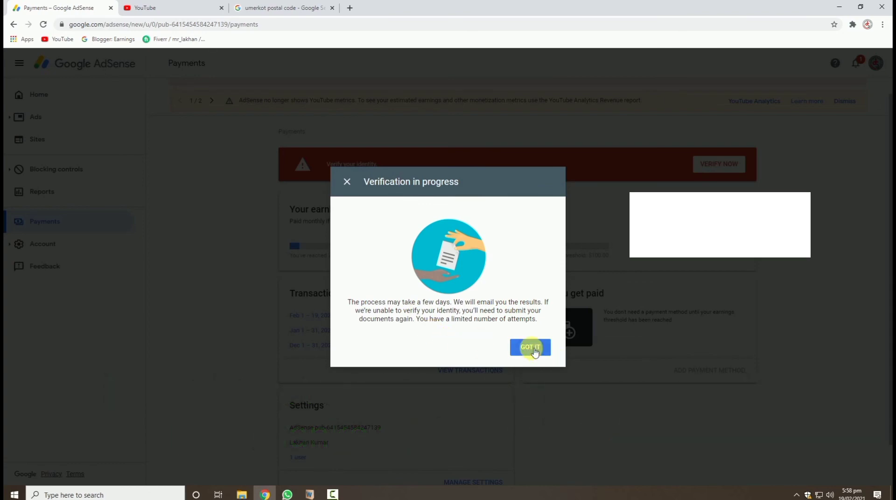